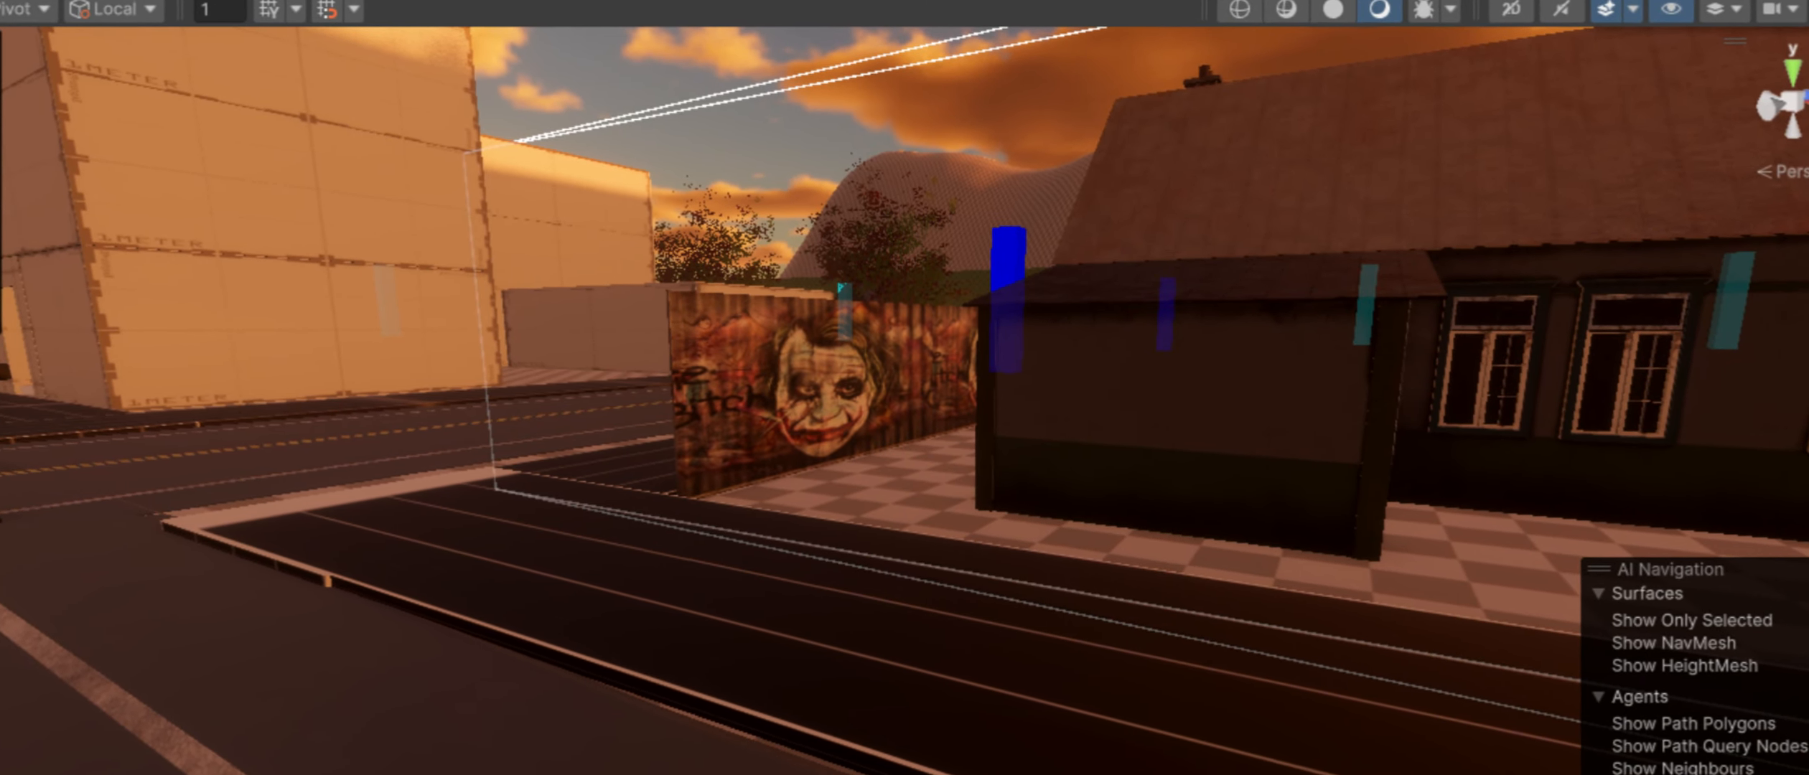
Step: Enter Play mode so the character stands on the street in front of the house
click(869, 32)
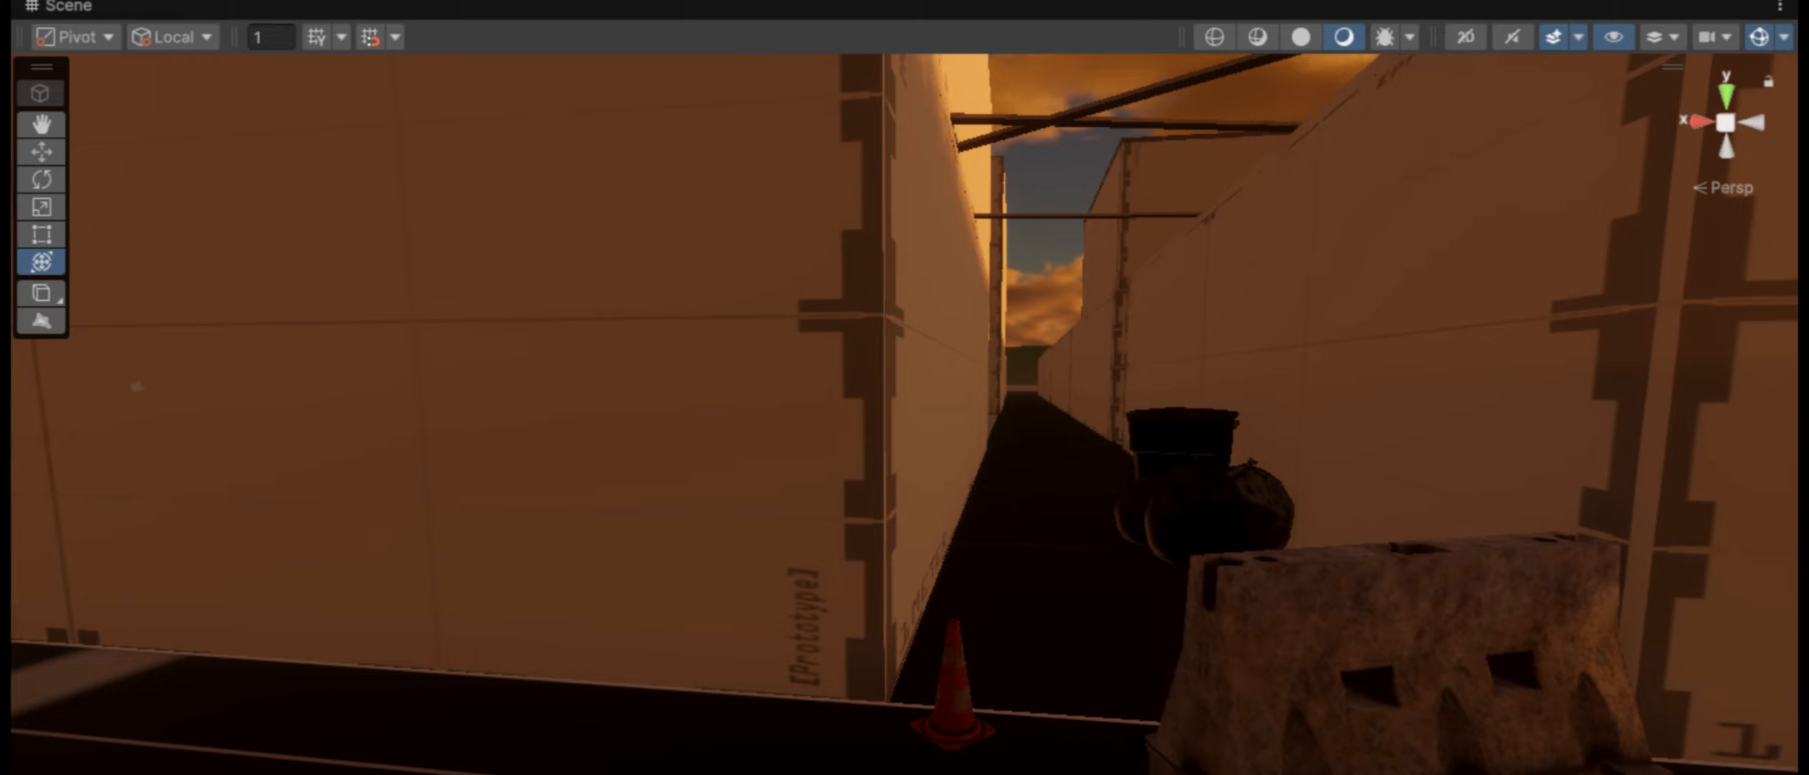
click(872, 62)
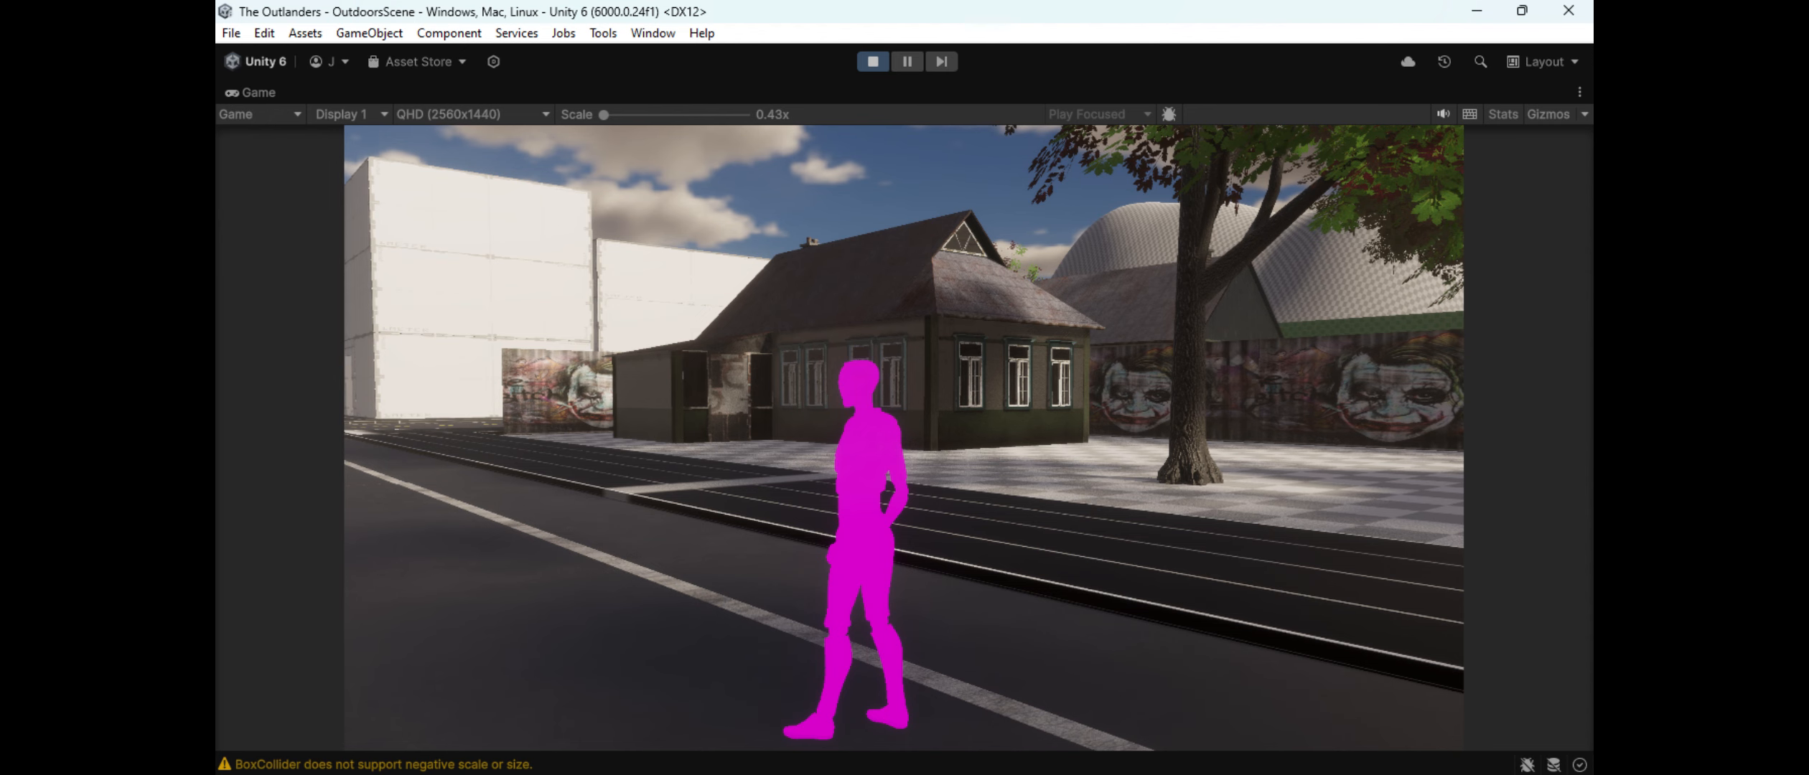